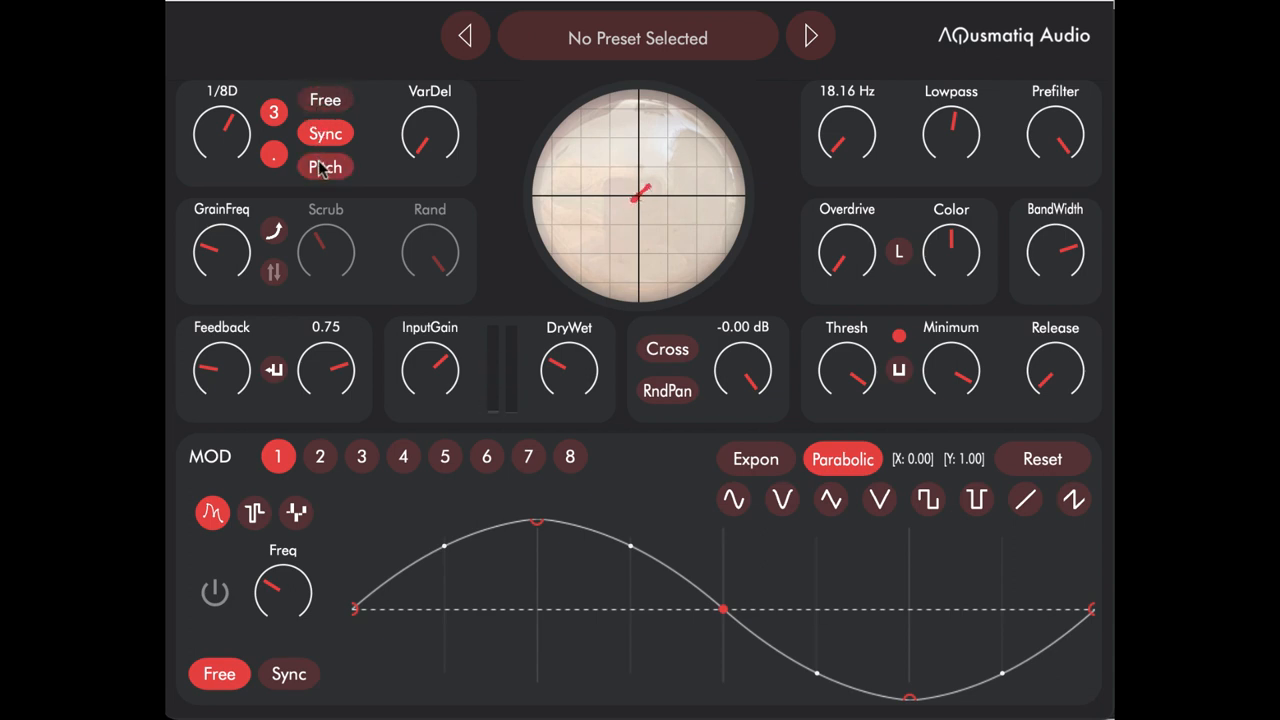
- Turn on Sync mode and step the delay time through 1/8D, 1/4 and 1/16D
click(326, 133)
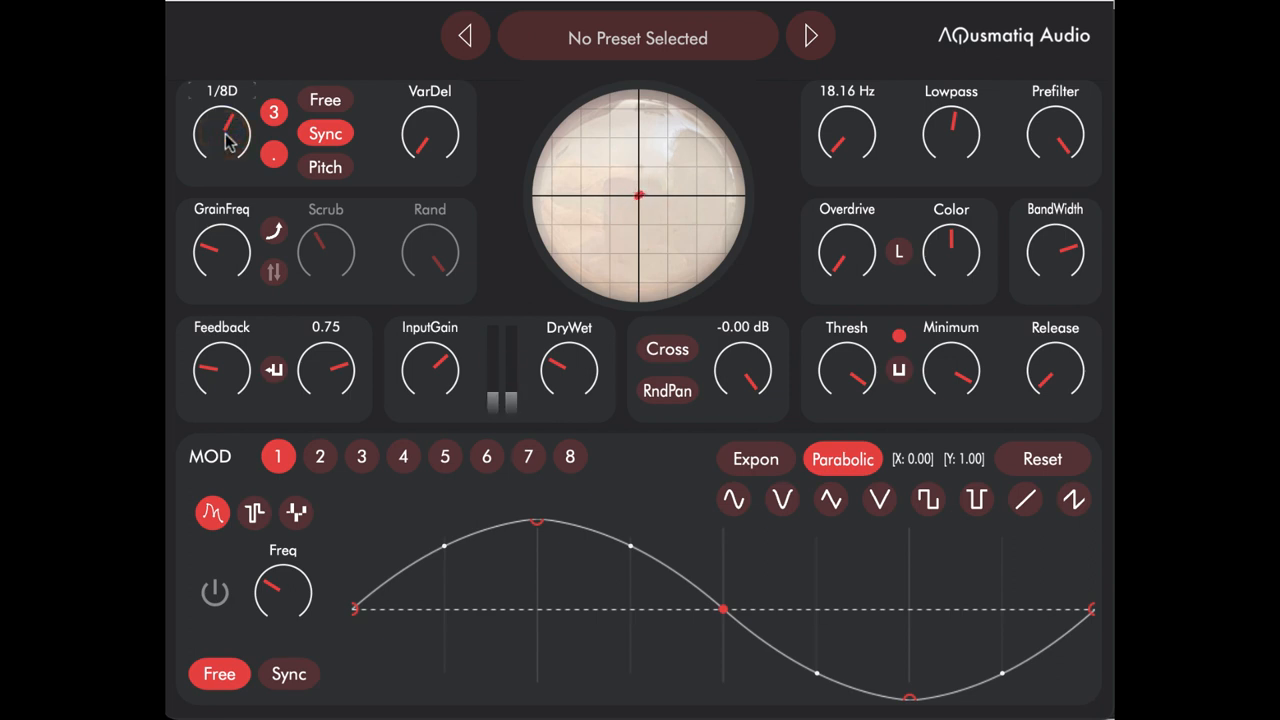
drag(221, 135, 225, 125)
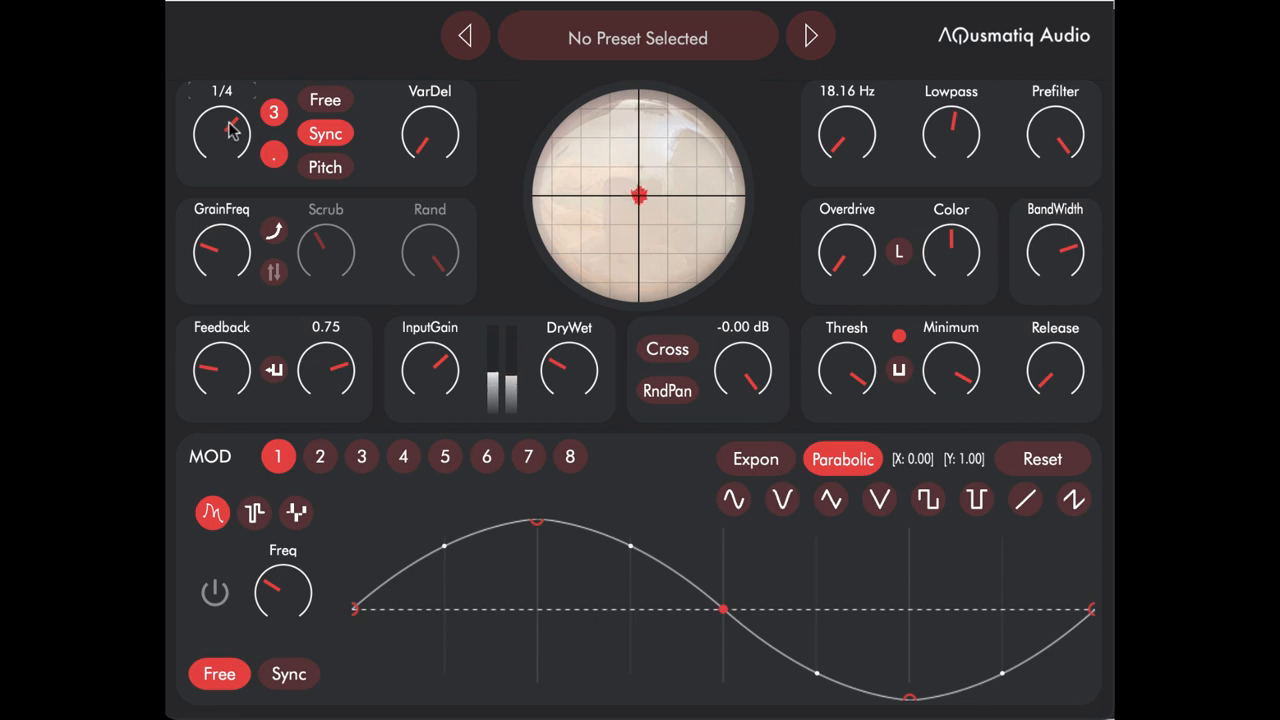
drag(221, 135, 225, 150)
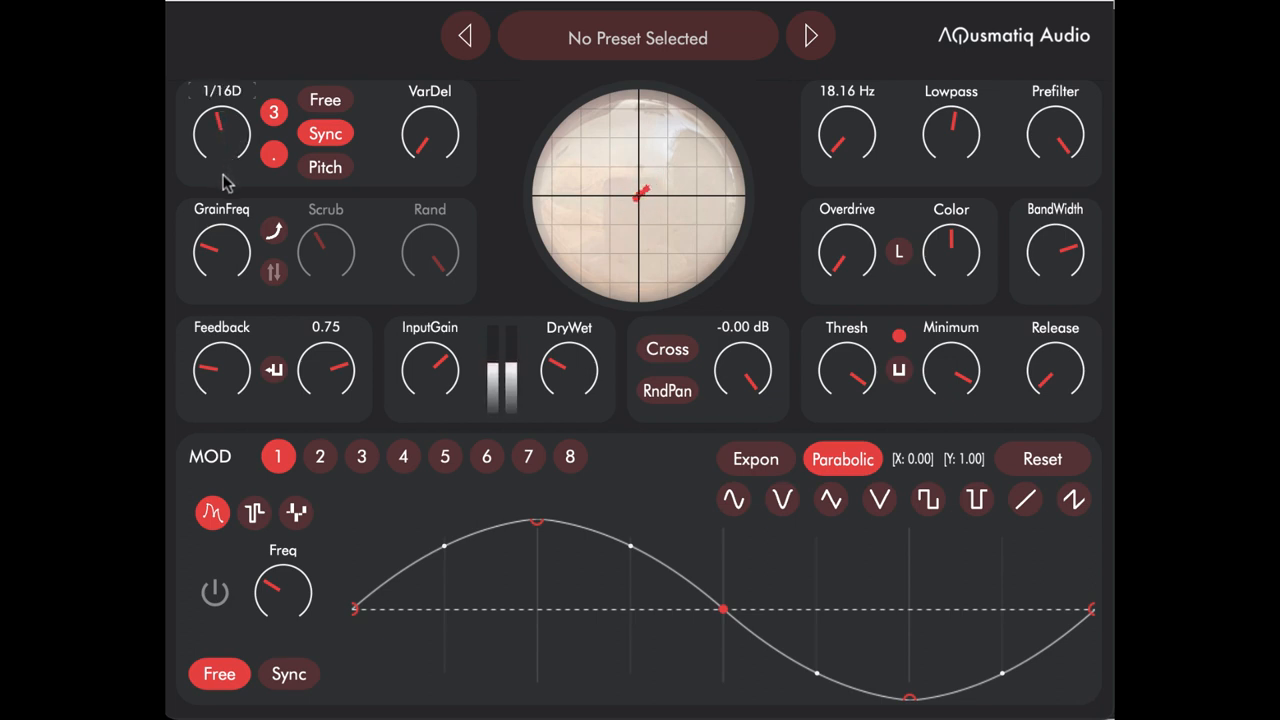
drag(221, 133, 230, 125)
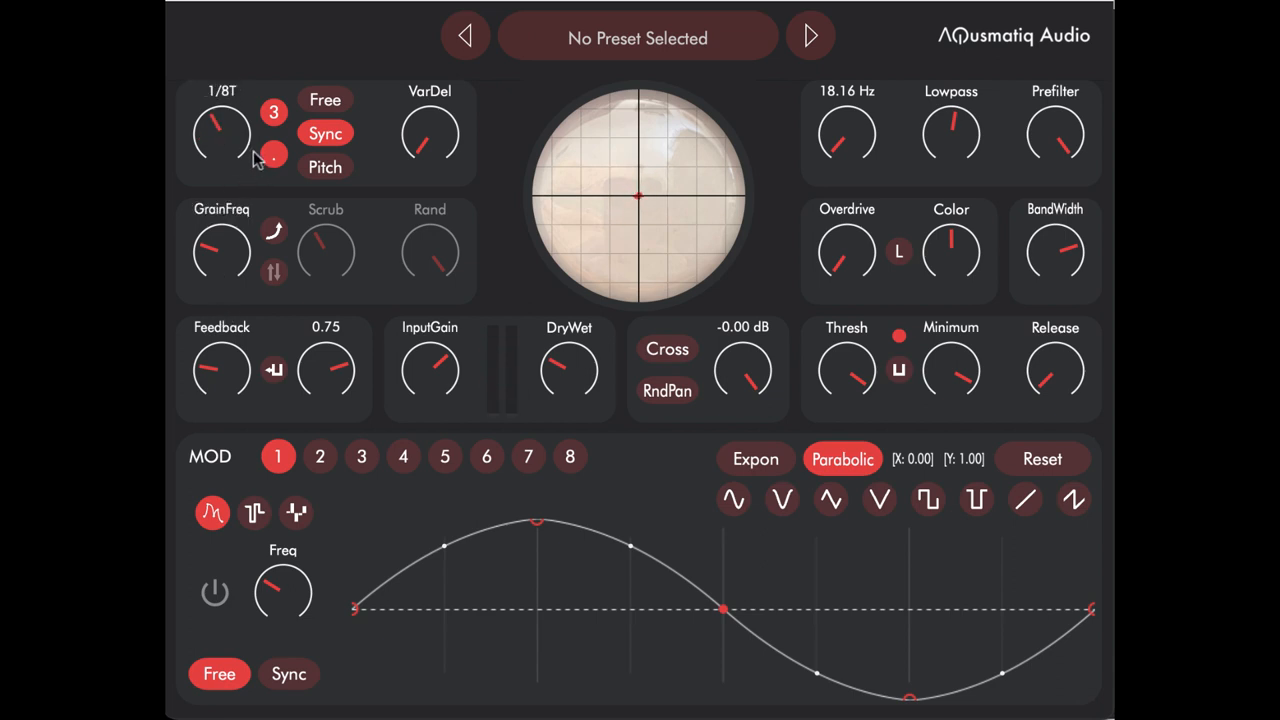
- Toggle triplet timing off and set the synced delay to a dotted eighth (1/8D)
click(326, 133)
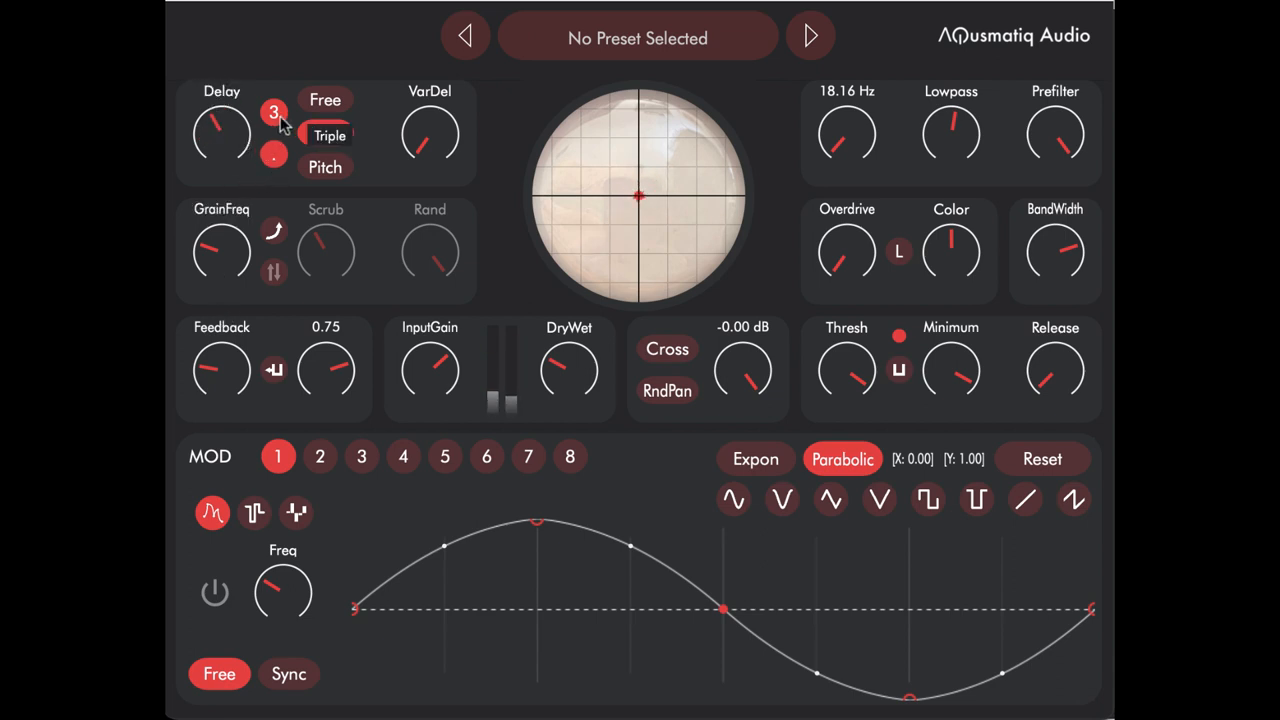
click(329, 135)
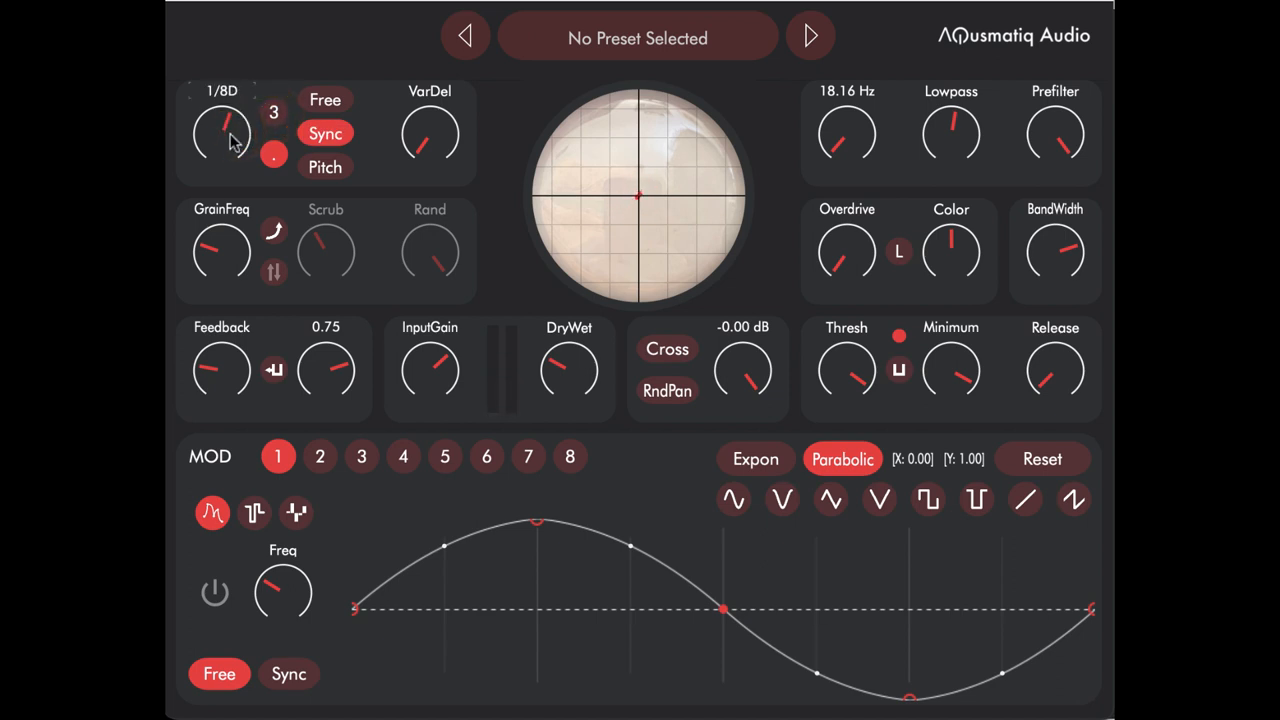
drag(222, 135, 228, 125)
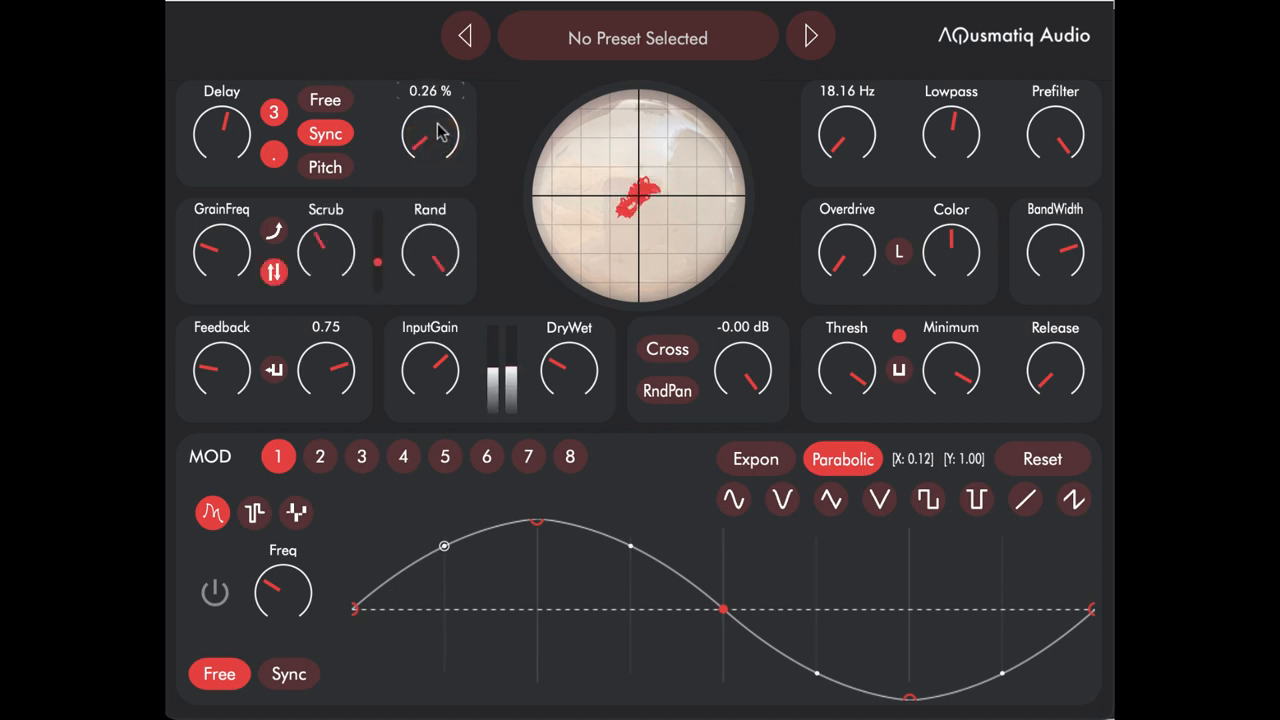
- Push the VarDel knob up to about 1.43%, then settle it back at 1.20%
drag(430, 140, 430, 115)
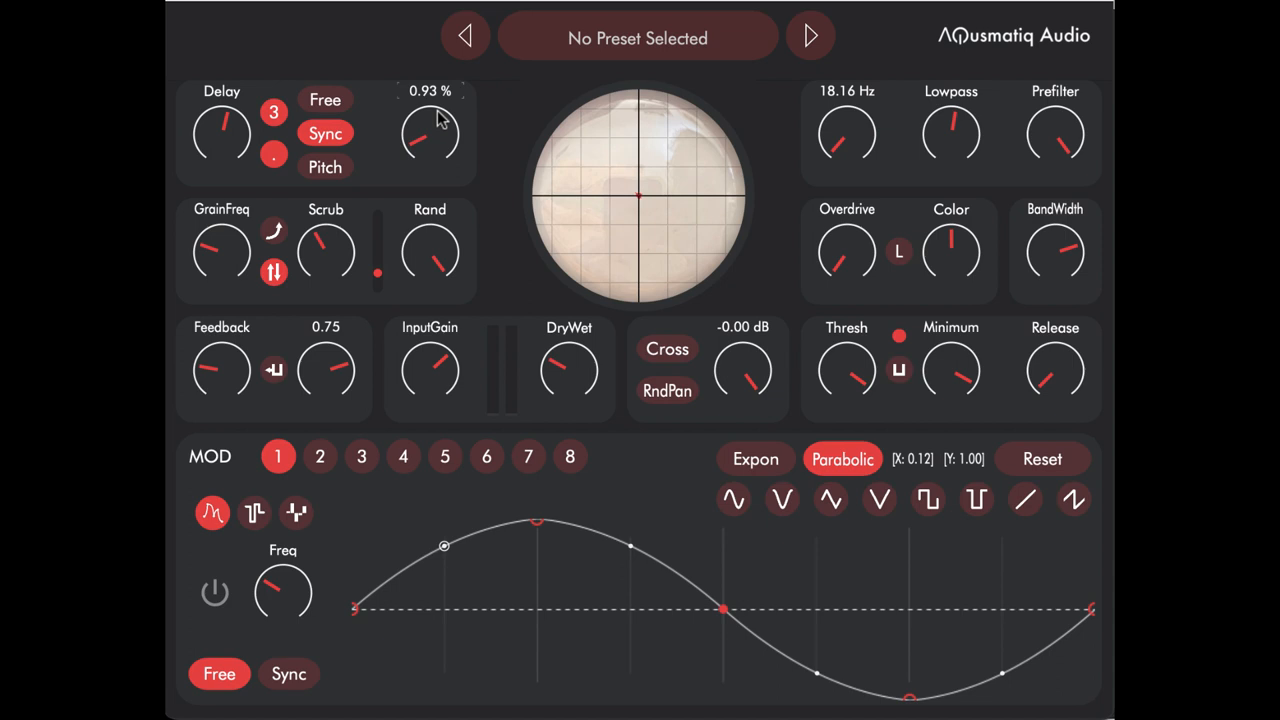
drag(430, 135, 417, 145)
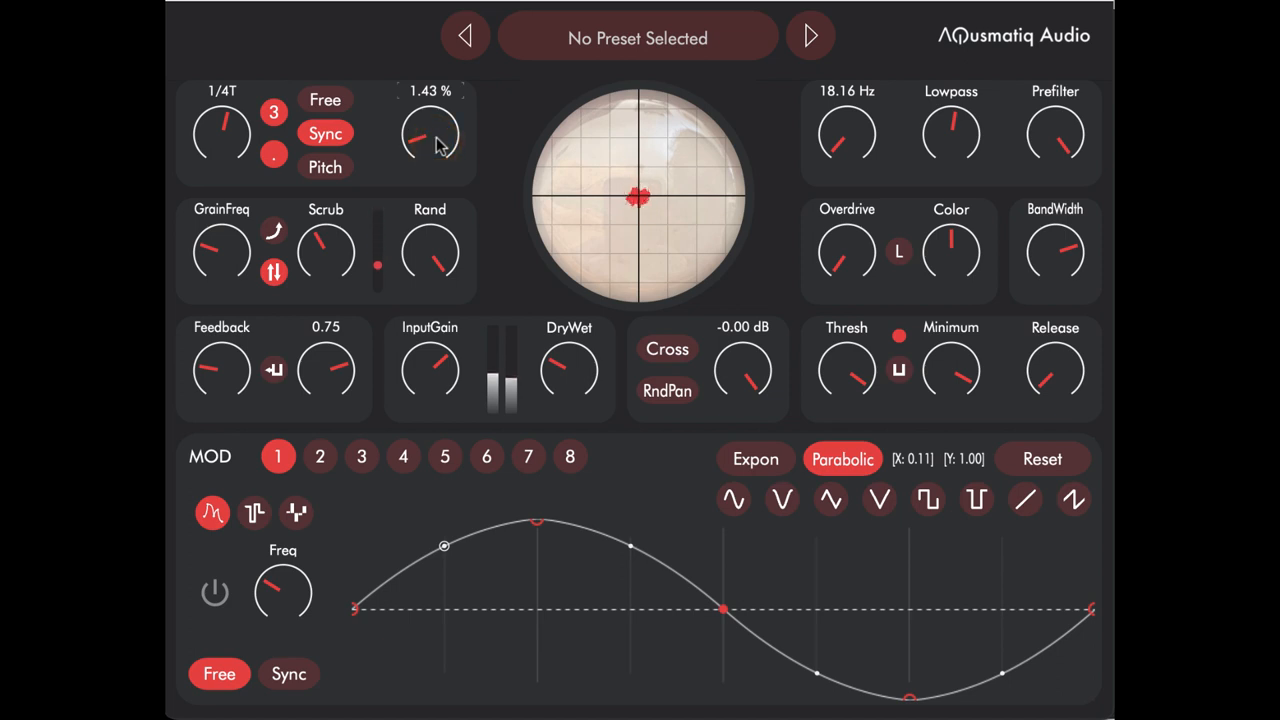
drag(430, 135, 430, 150)
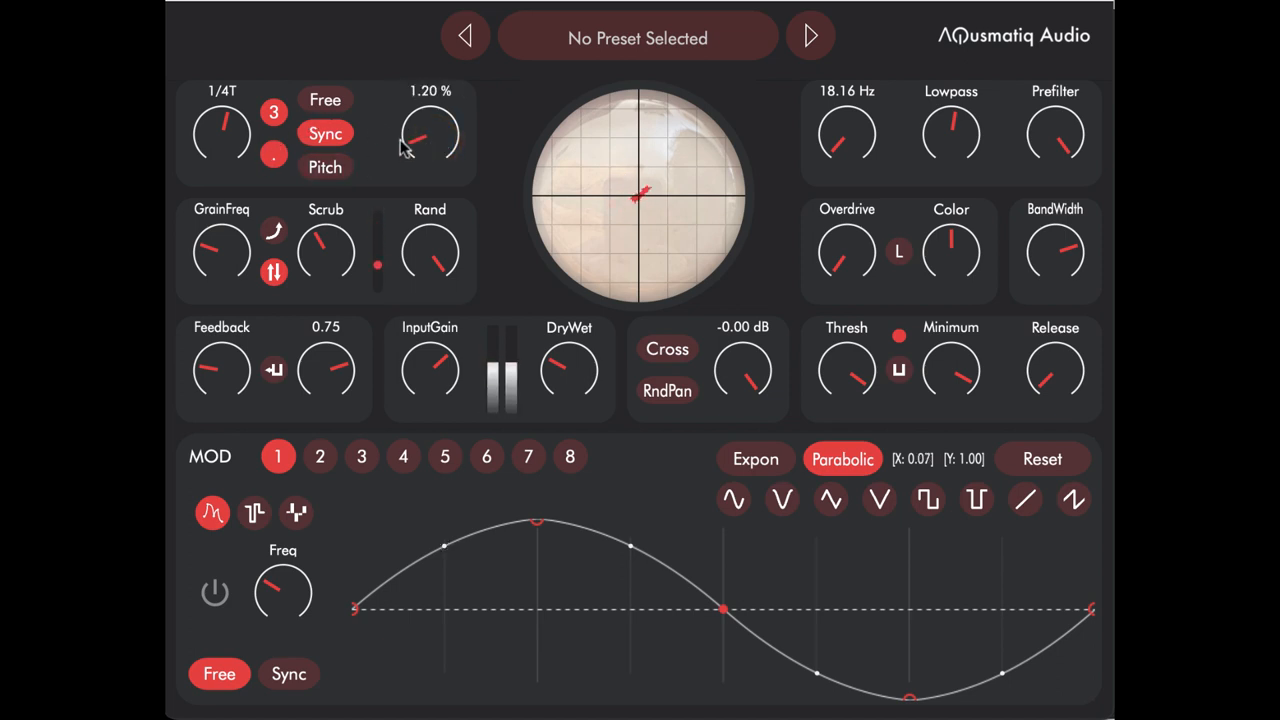
drag(430, 135, 425, 130)
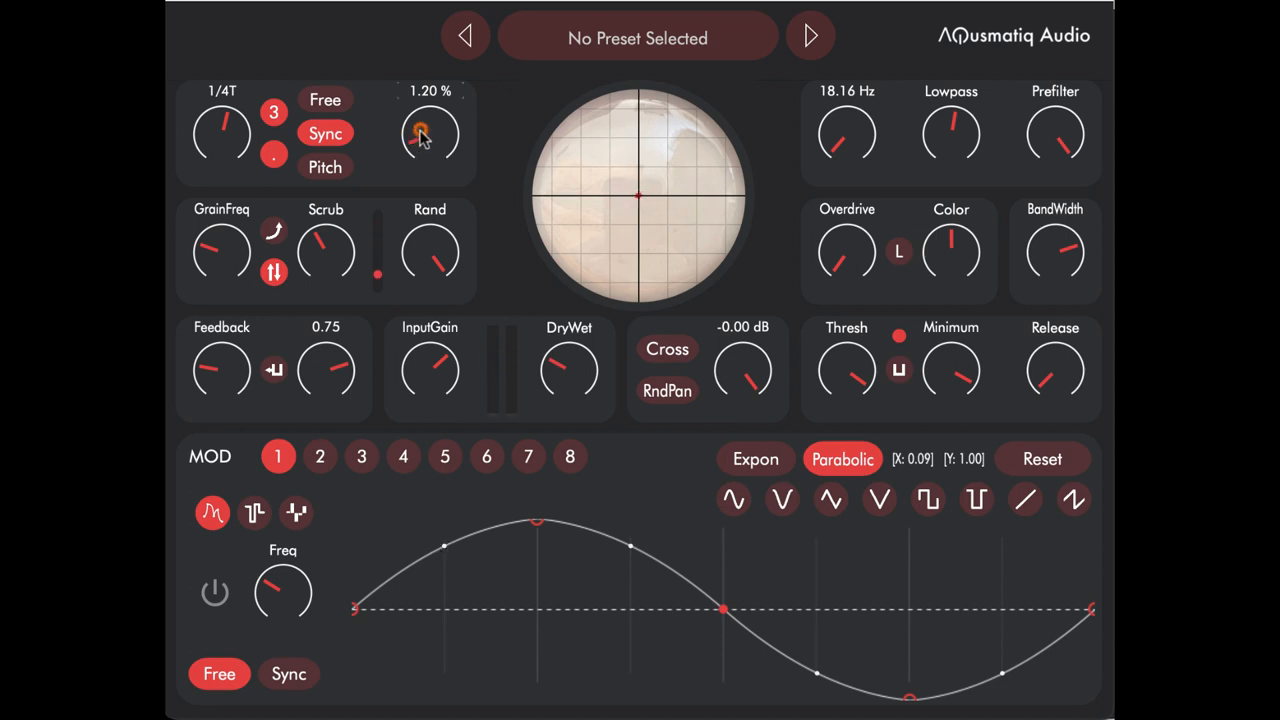
drag(430, 130, 430, 145)
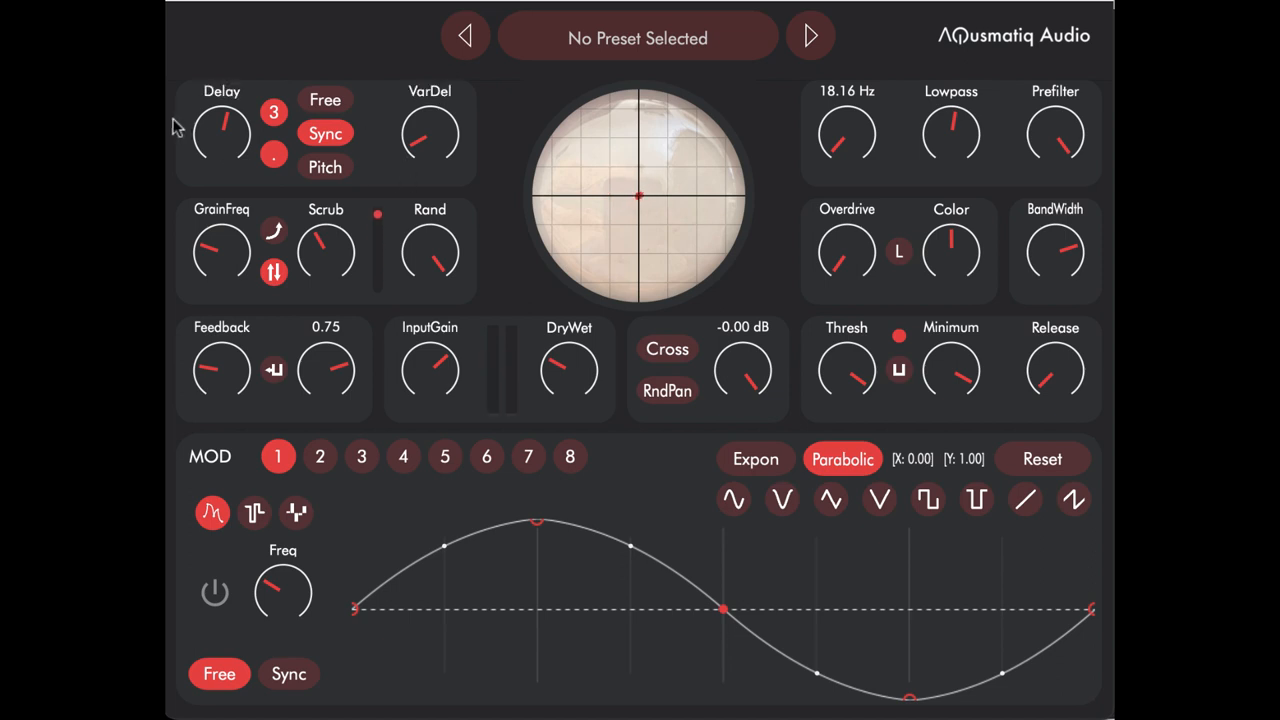
- Switch to Free mode, revealing independent Delay1 and Delay2 time knobs
click(325, 99)
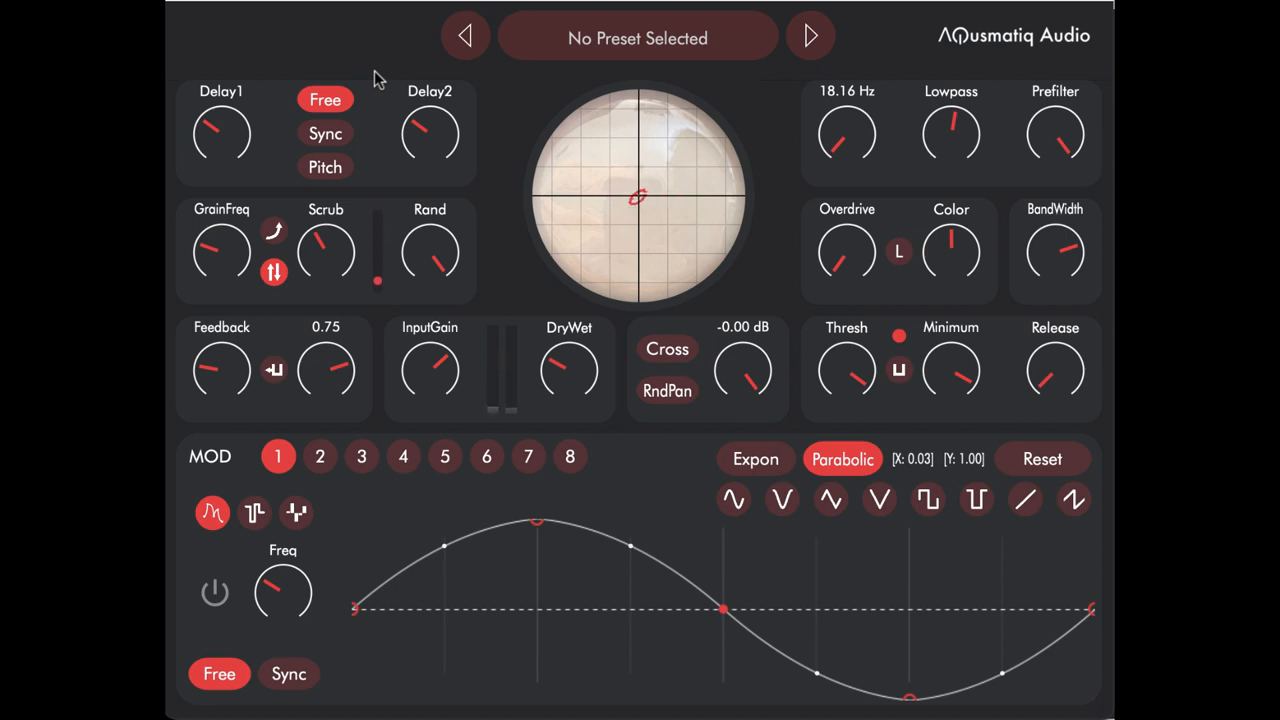
- Switch to Pitch mode, tune the delay to C1 and set GrainFreq near 5.39 Hz
click(325, 167)
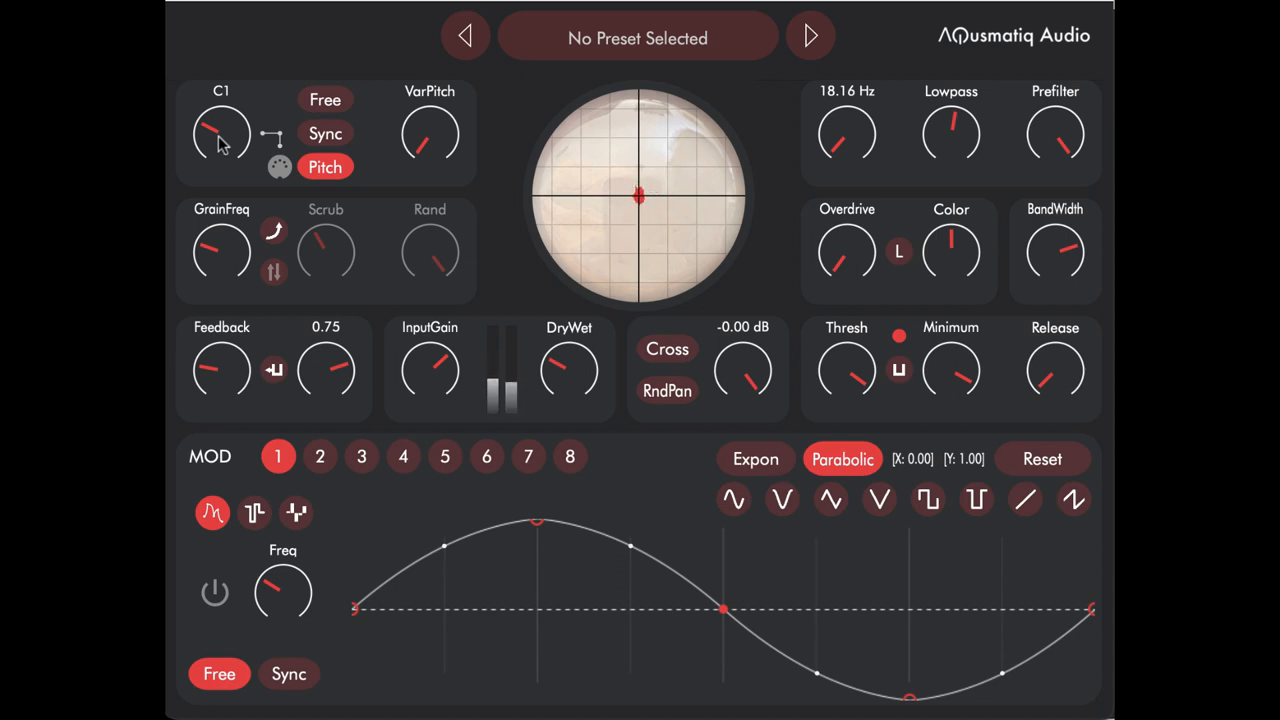
mouse_move(250, 108)
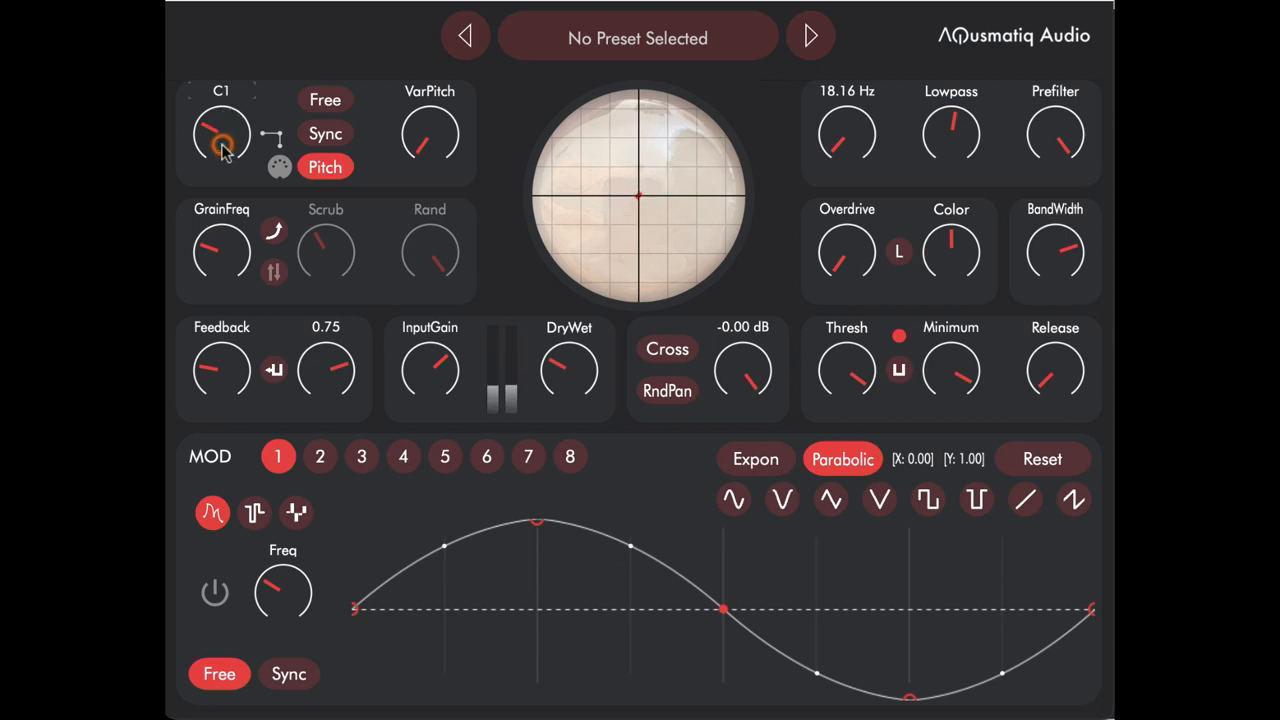
drag(222, 133, 215, 125)
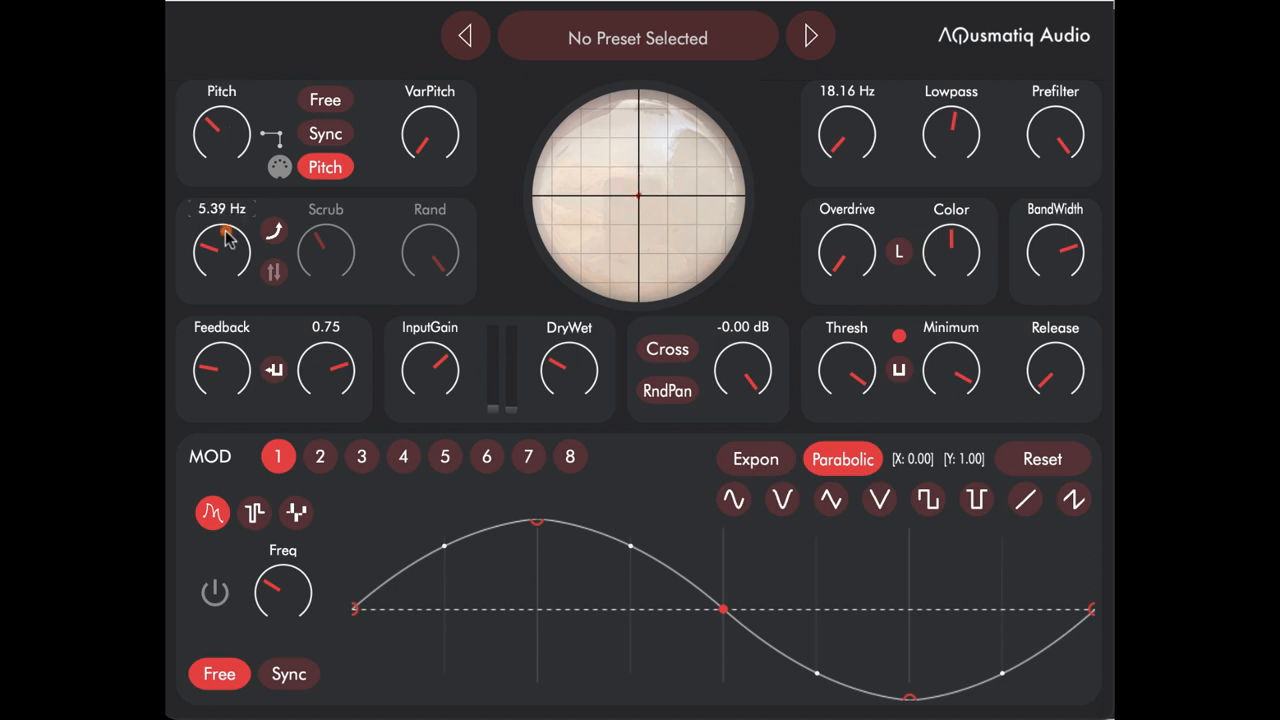
drag(221, 250, 230, 230)
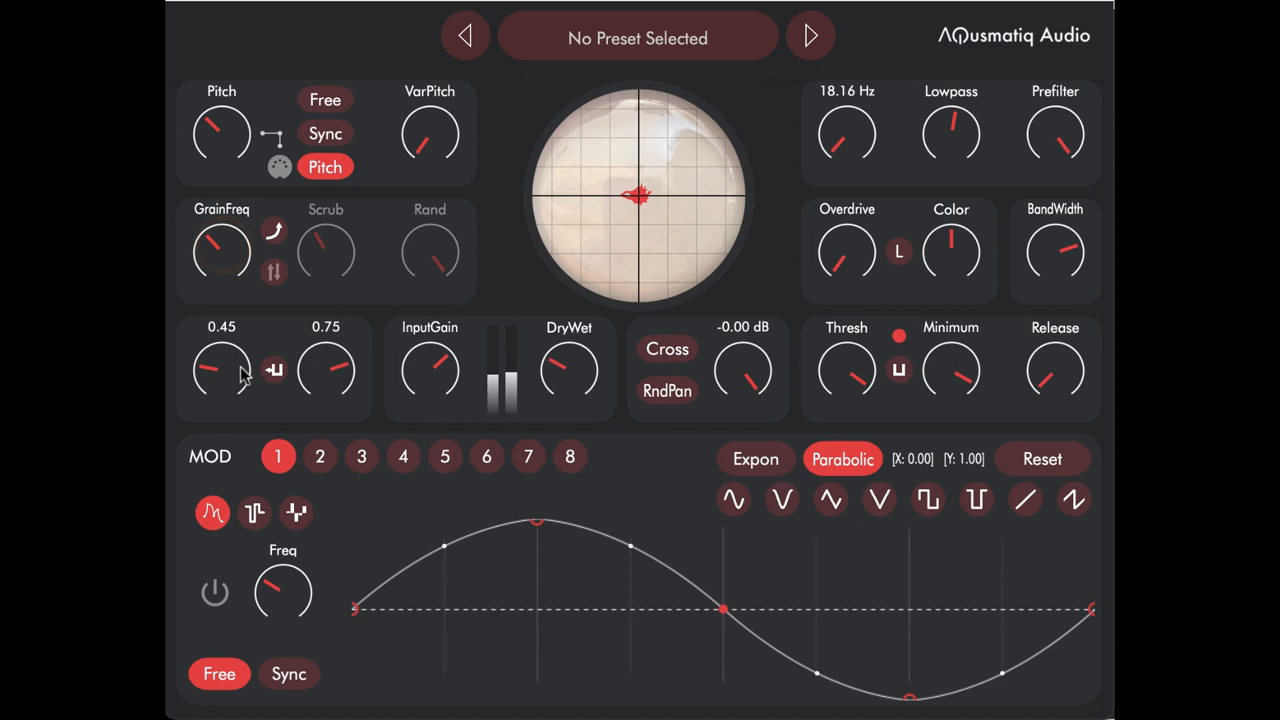
- Turn up Feedback and enable the grain scrub/random toggle
drag(220, 370, 220, 345)
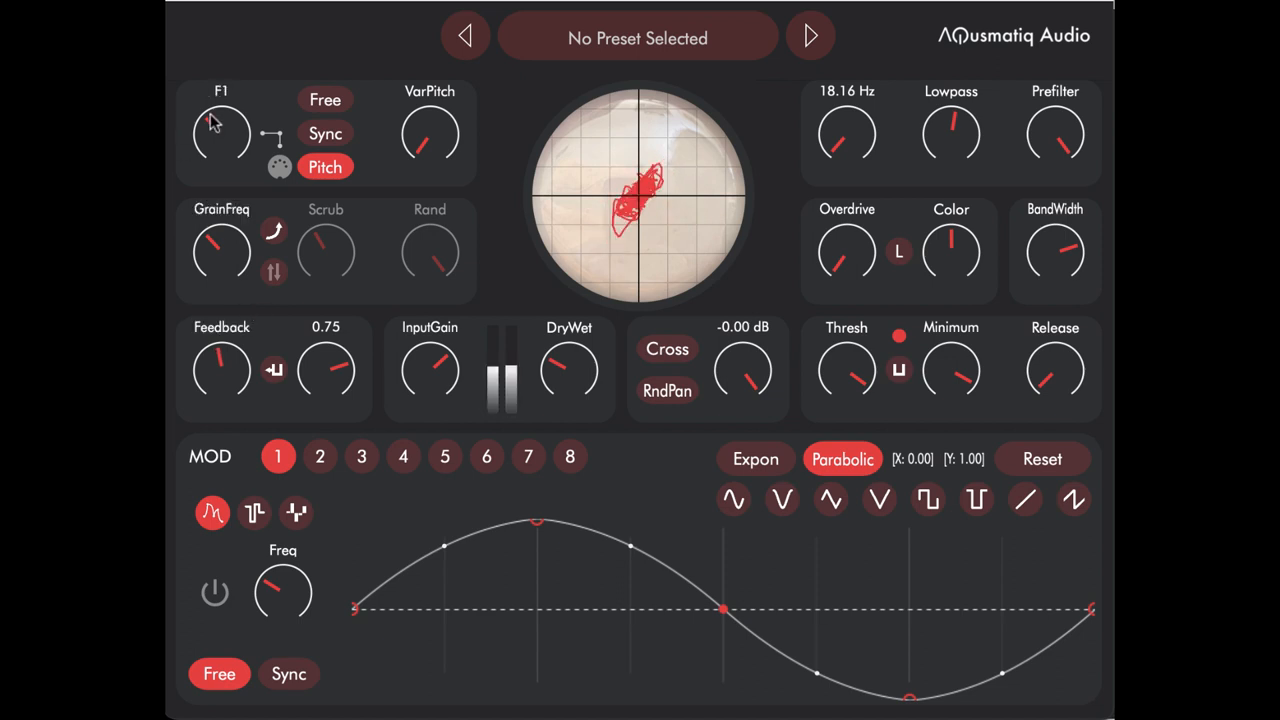
click(326, 133)
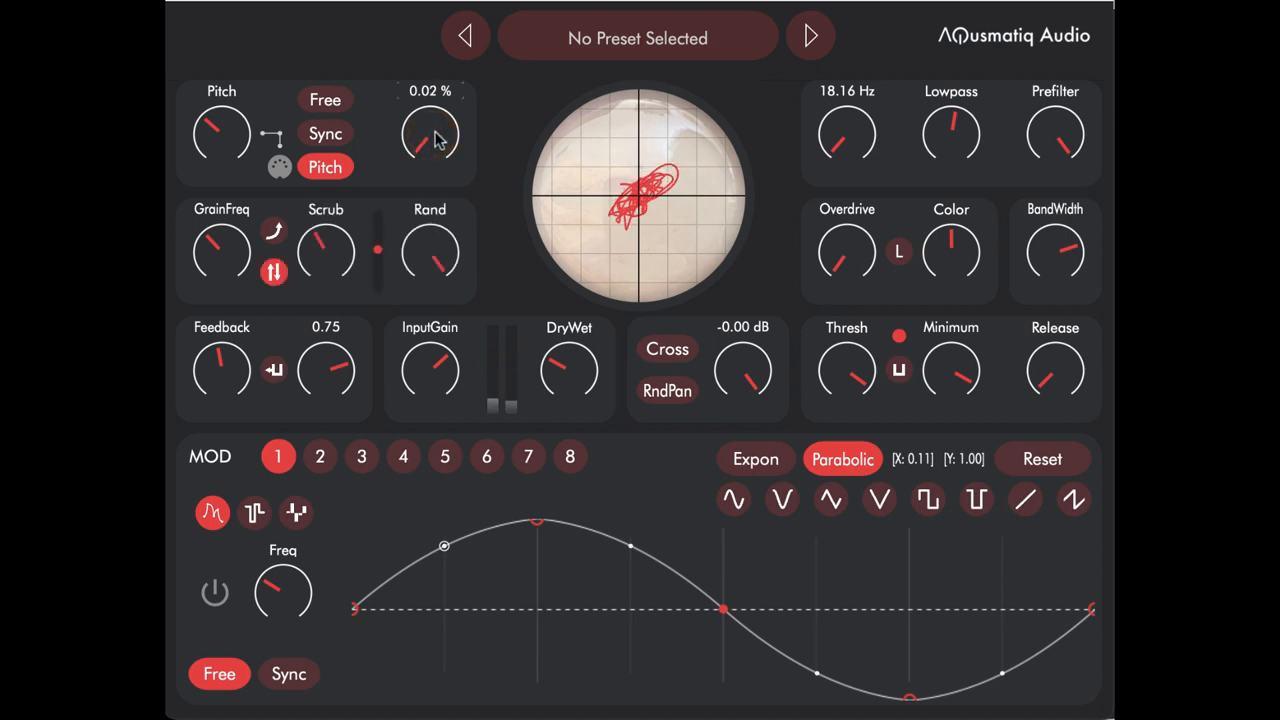
- Turn VarPitch up from 0.02% to about 0.23%
drag(430, 140, 430, 125)
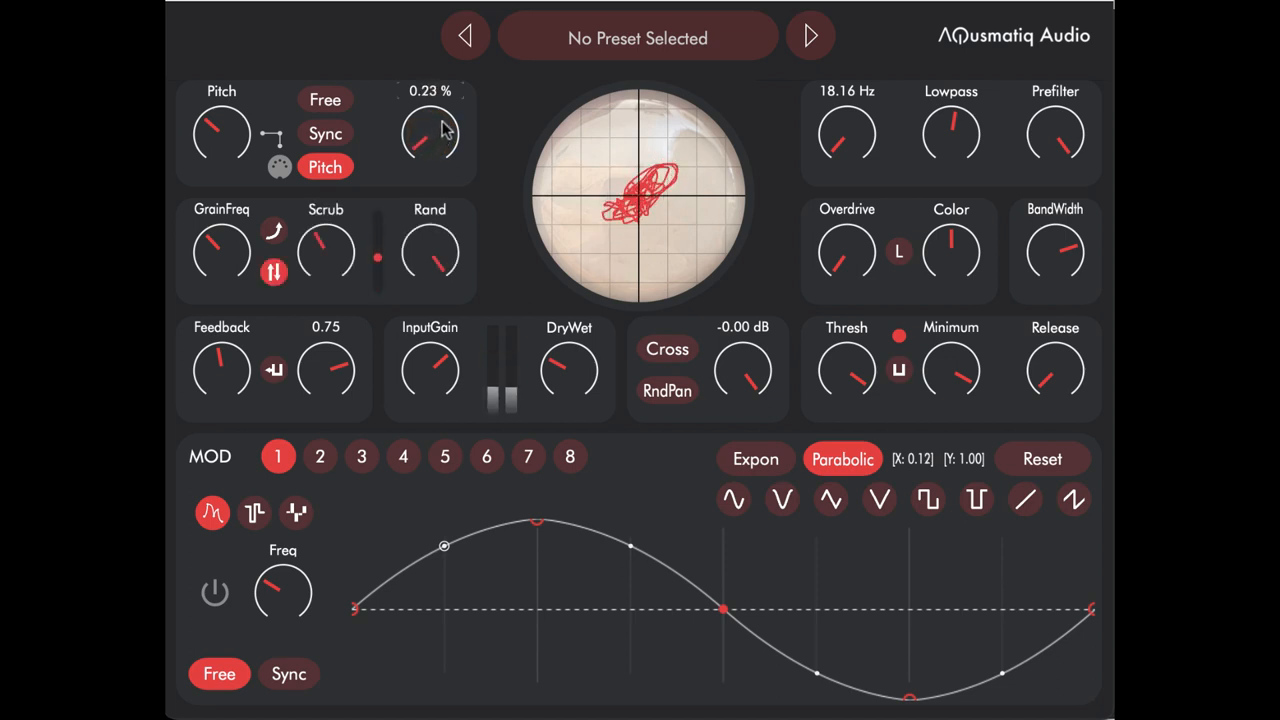
drag(430, 135, 445, 115)
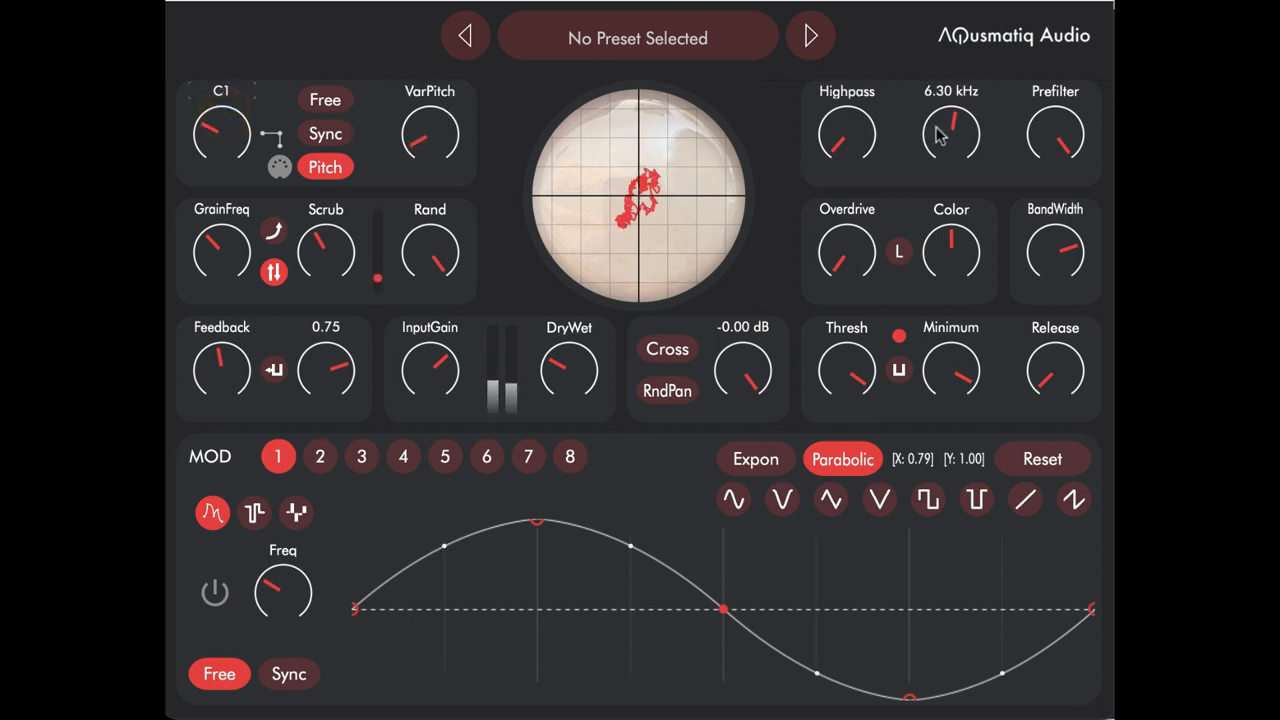
- Open the Lowpass cutoff further from 6.30 kHz
drag(950, 133, 955, 120)
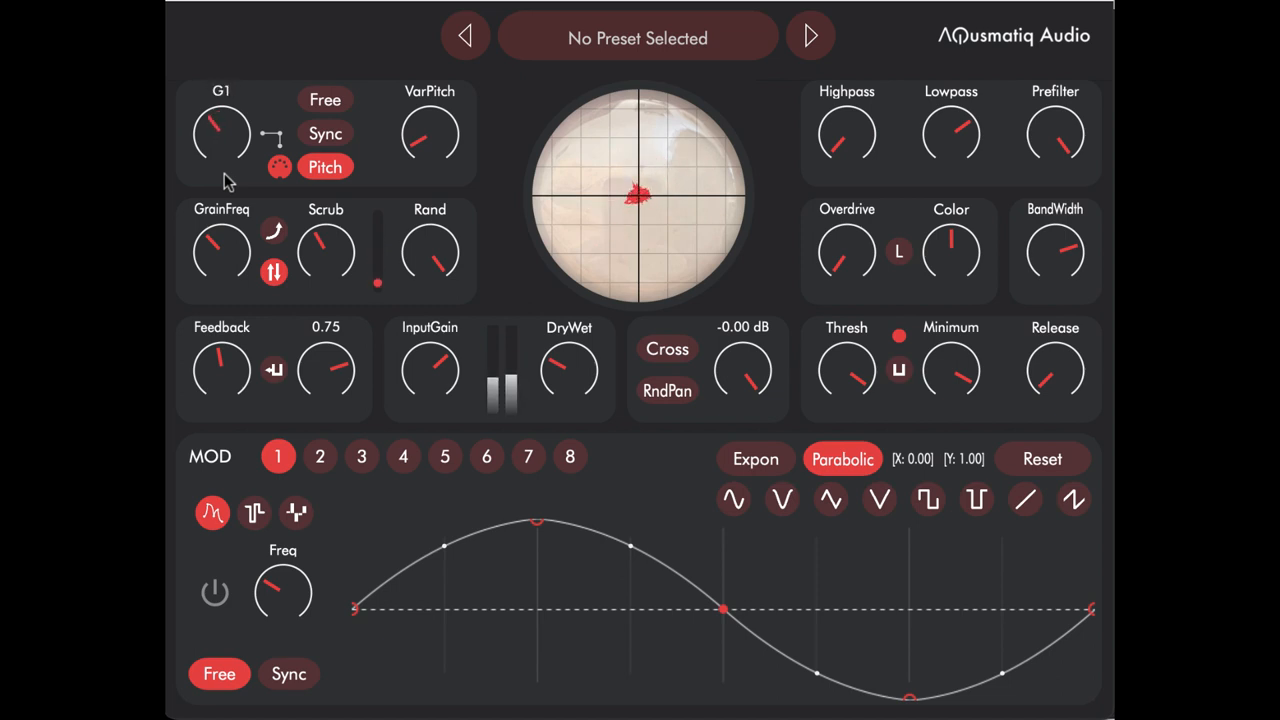
- Raise GrainFreq to about 16.63 Hz and Feedback to 0.94, then return to Sync mode
drag(221, 133, 215, 125)
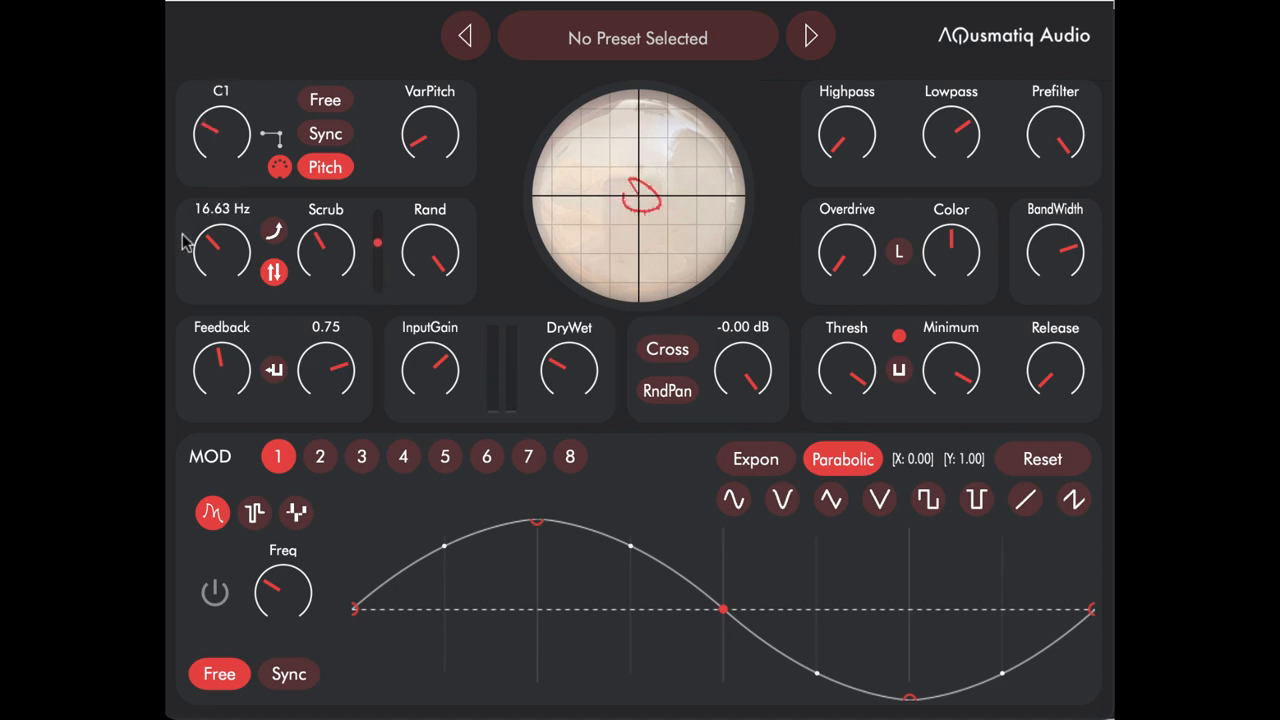
drag(220, 360, 218, 380)
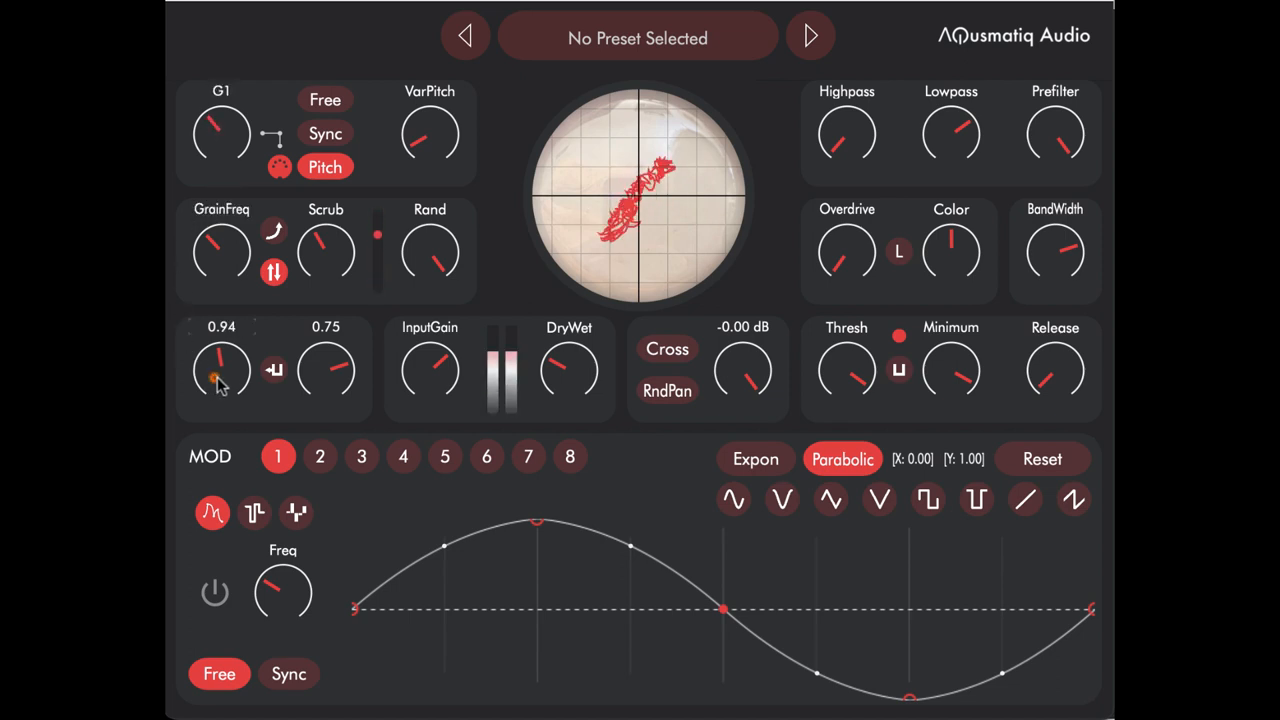
drag(220, 370, 230, 350)
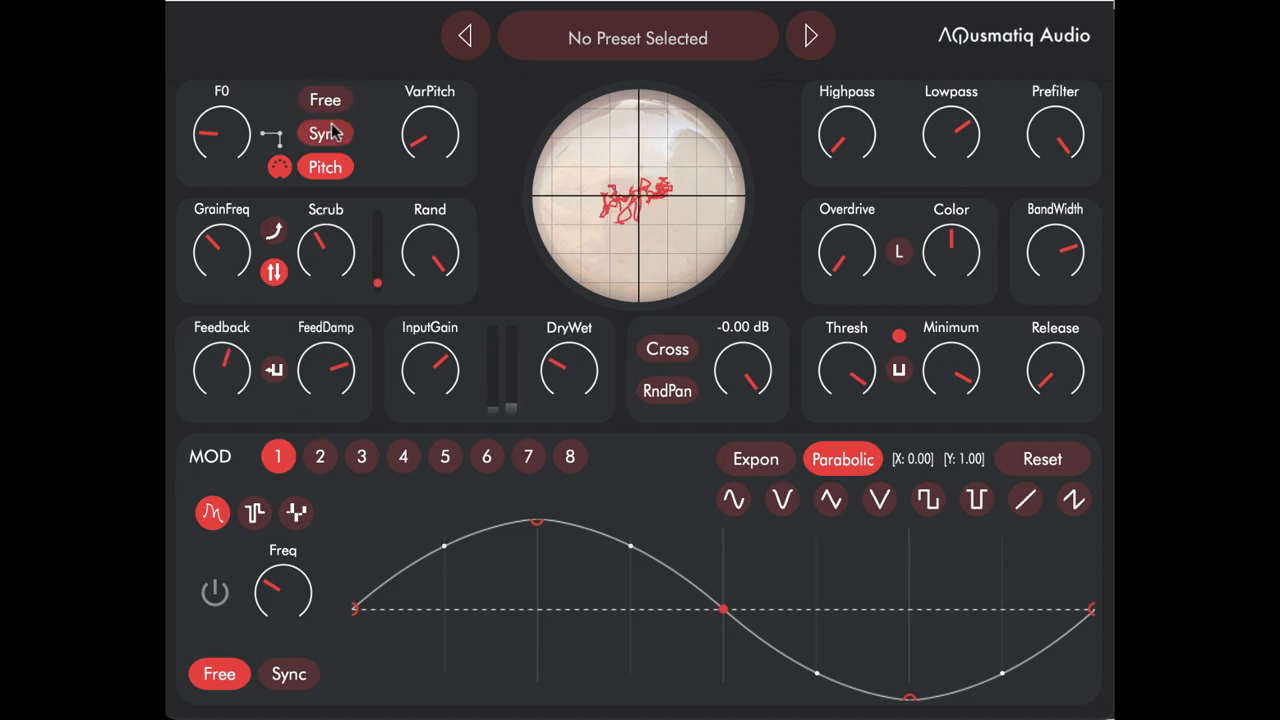
click(326, 133)
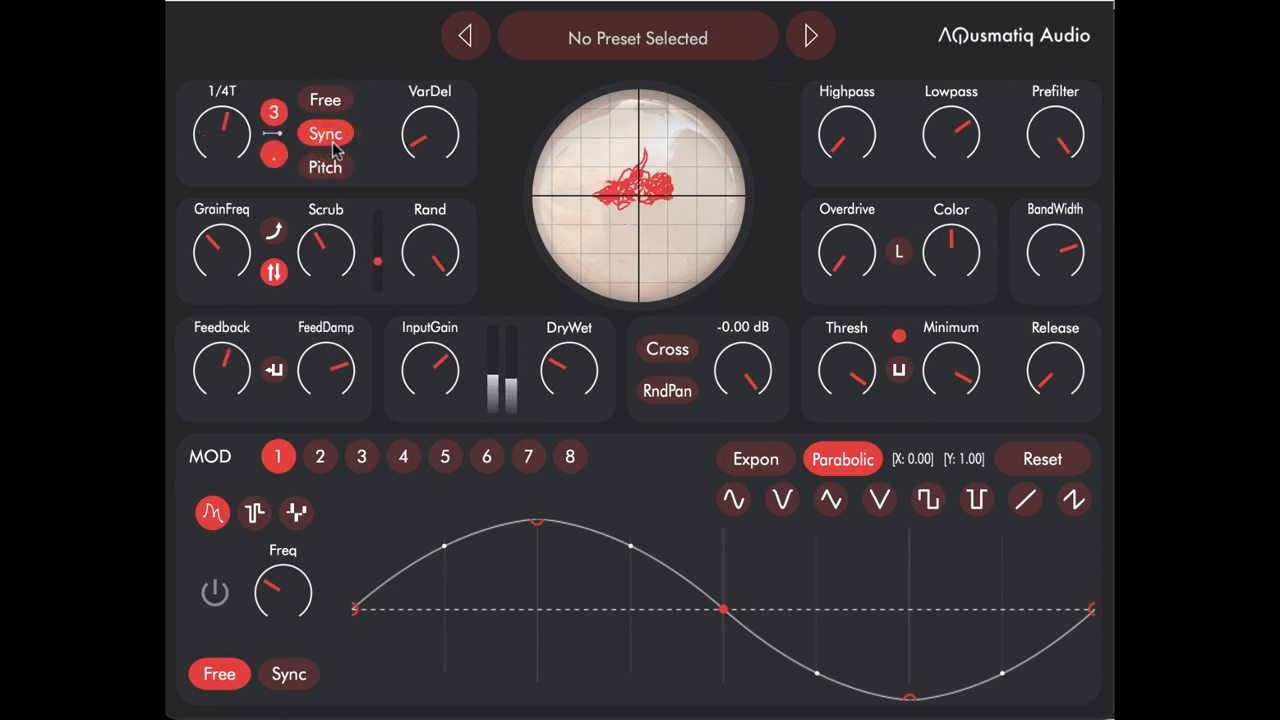